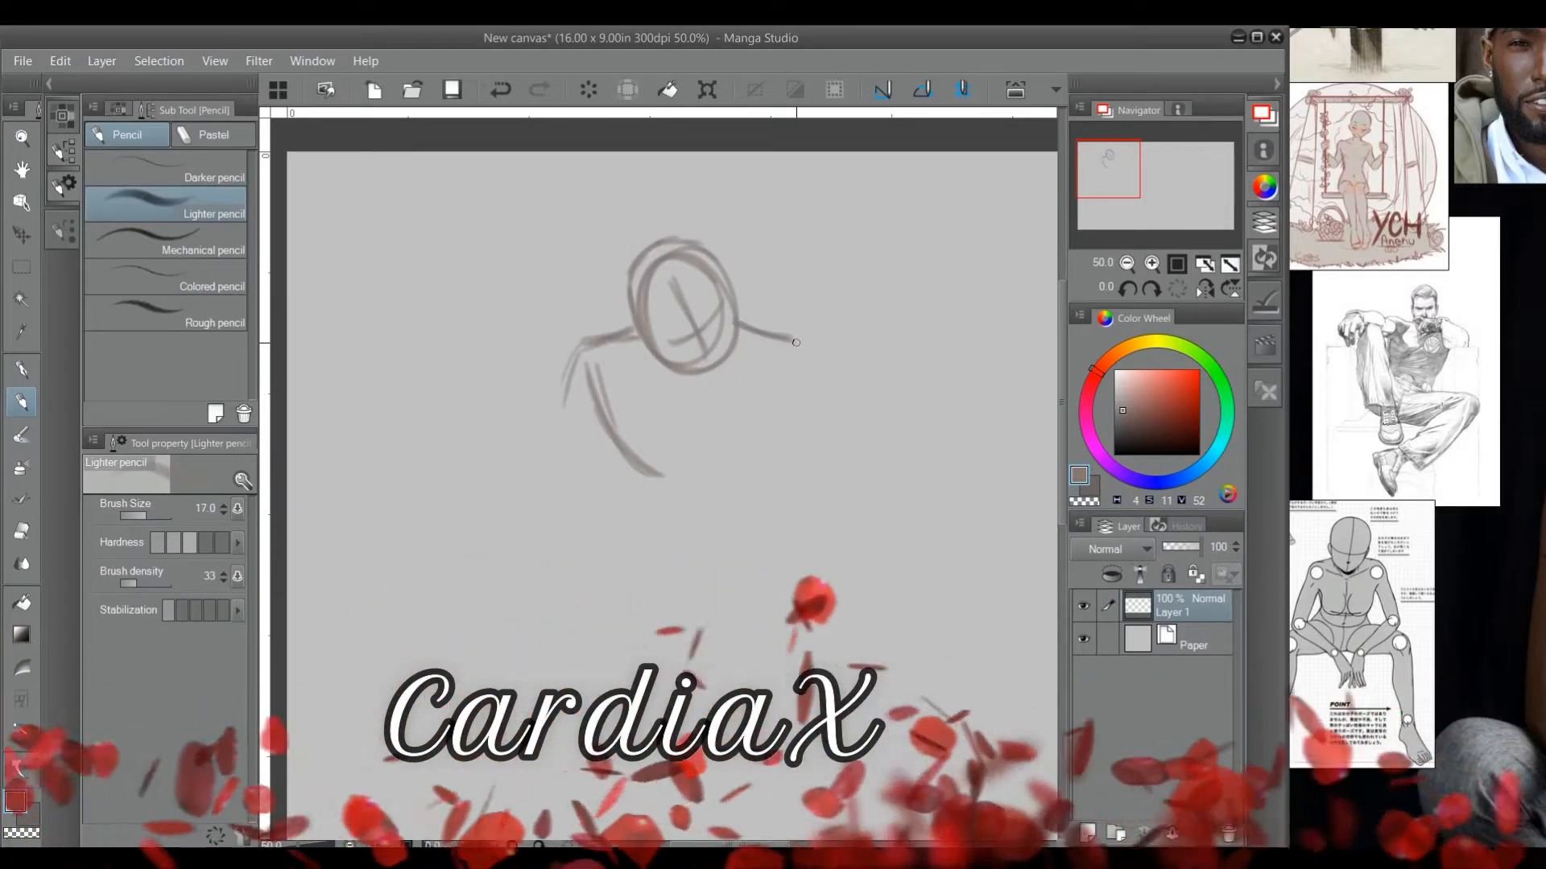
- Rough-sketch a seated figure's head and shoulders on Layer 1, then pan down
drag(789, 339, 671, 474)
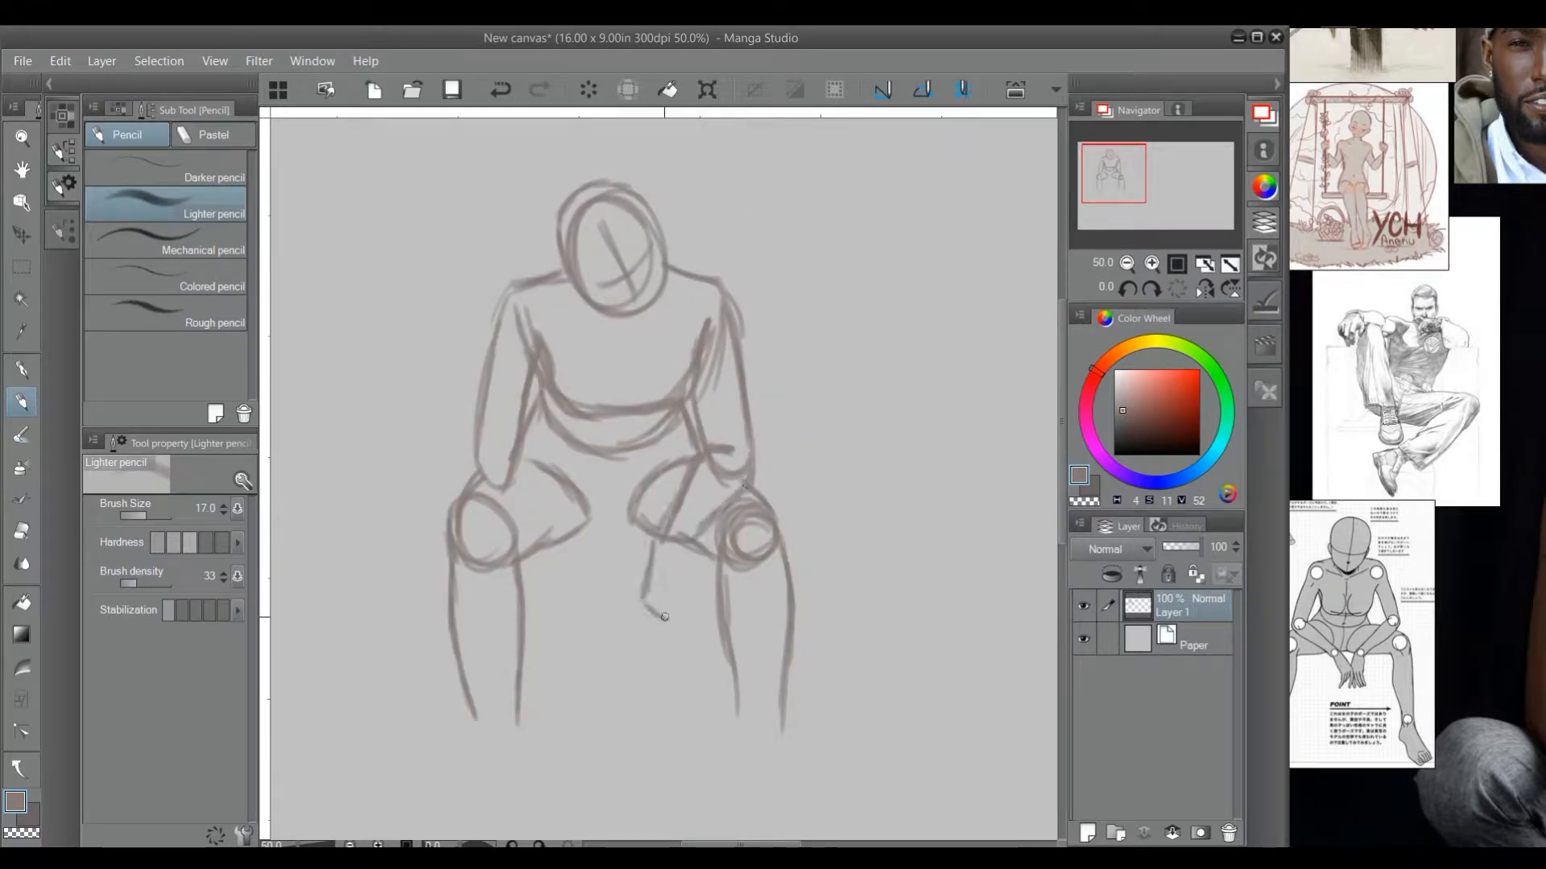
scroll(down, 3)
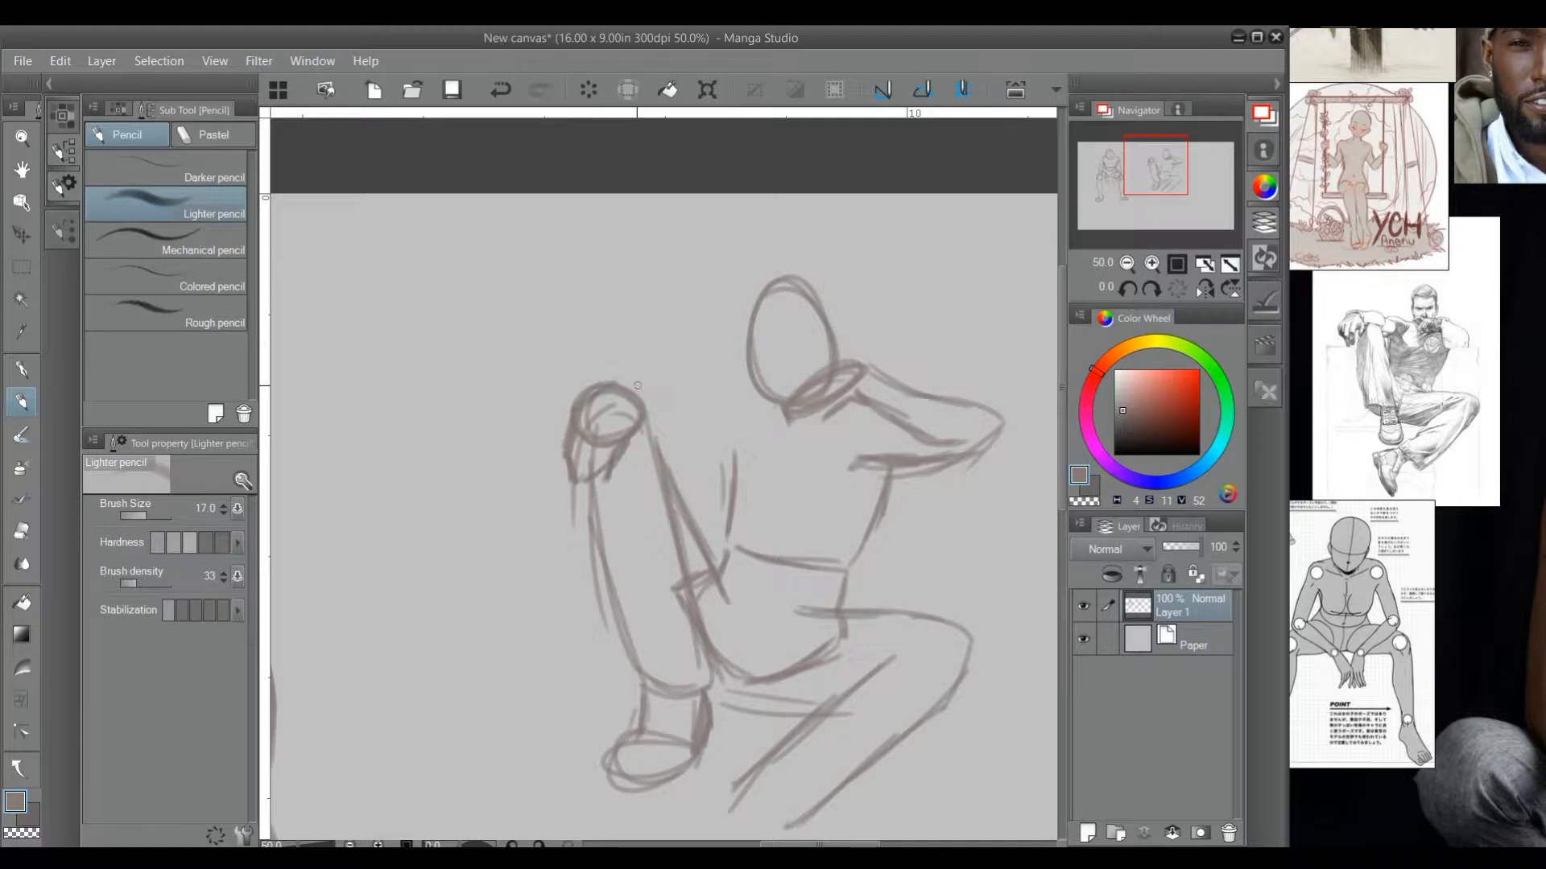
- Pan to empty canvas and sketch a small seated figure's hands under swing-like lines
scroll(down, 3)
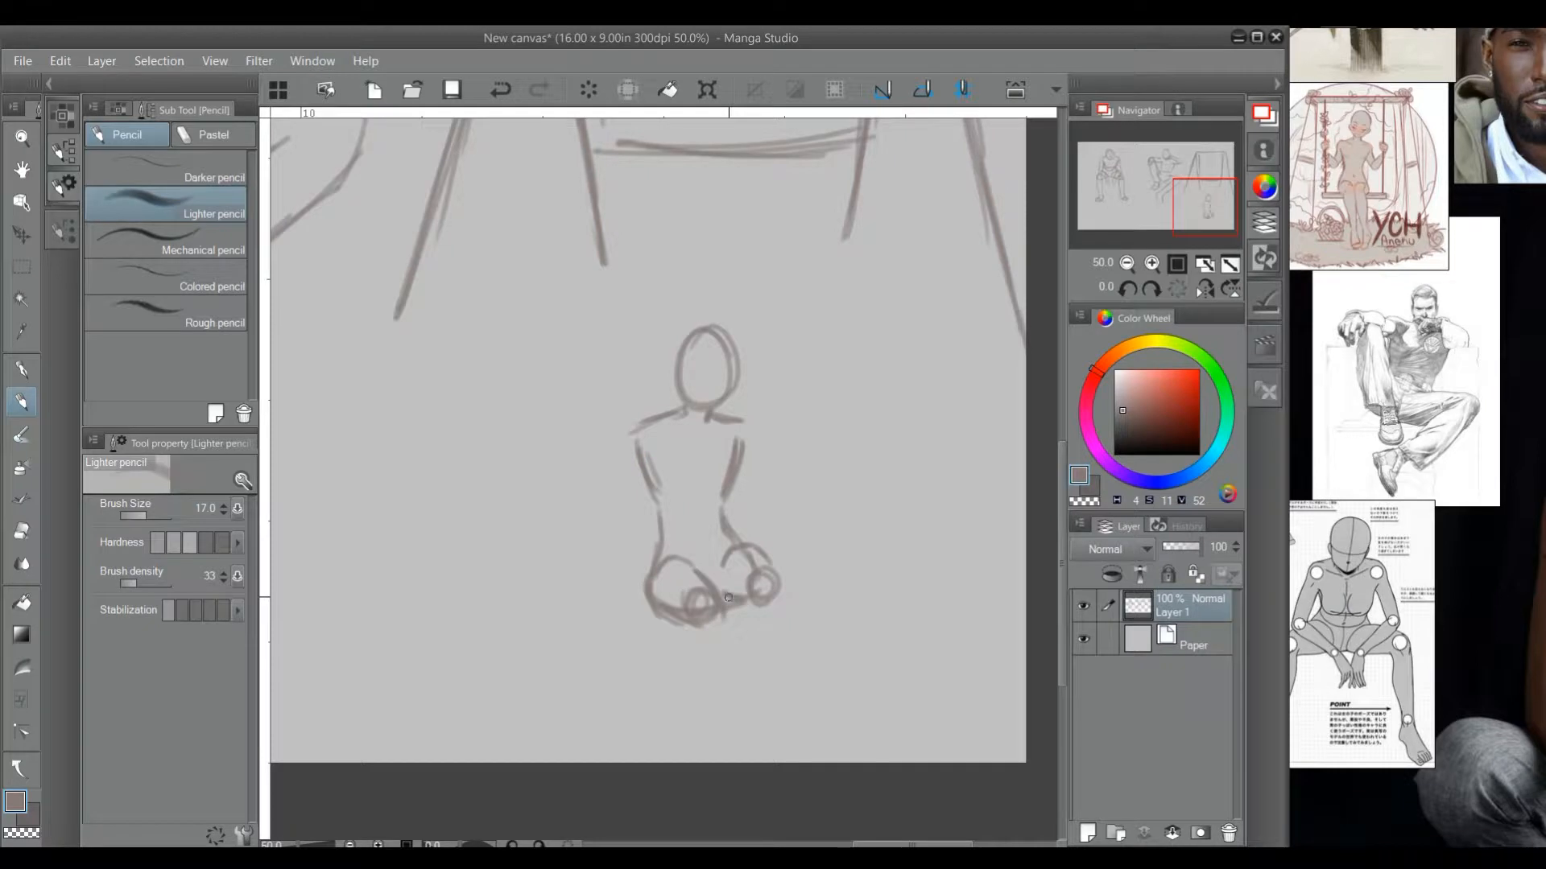
drag(729, 591, 694, 650)
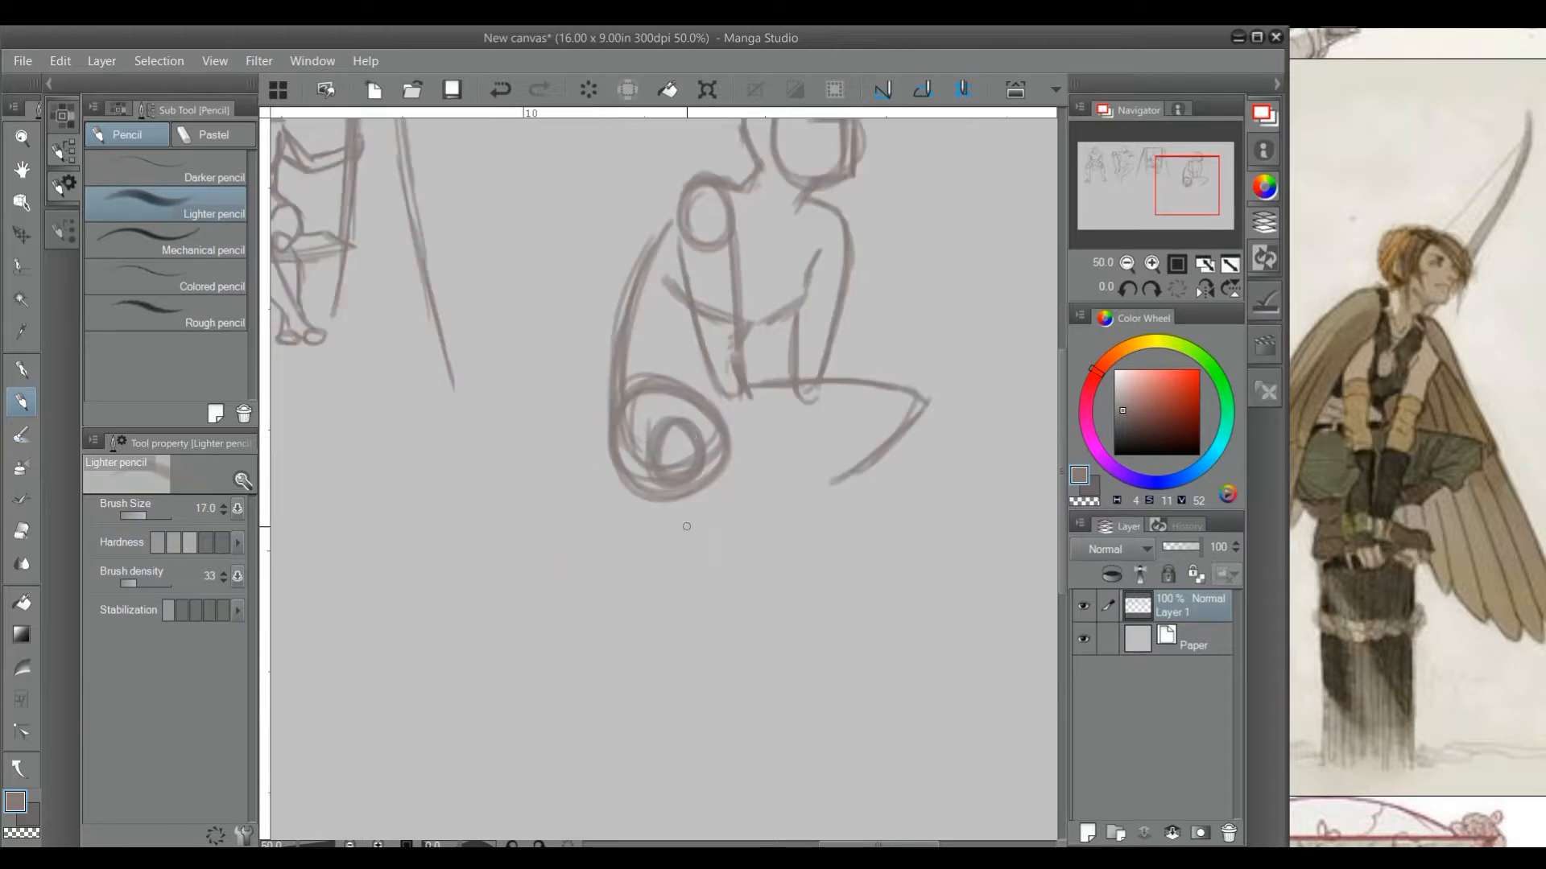
- Sketch a crouching figure's raised knee and a leaning figure's outstretched arm
drag(690, 526, 801, 549)
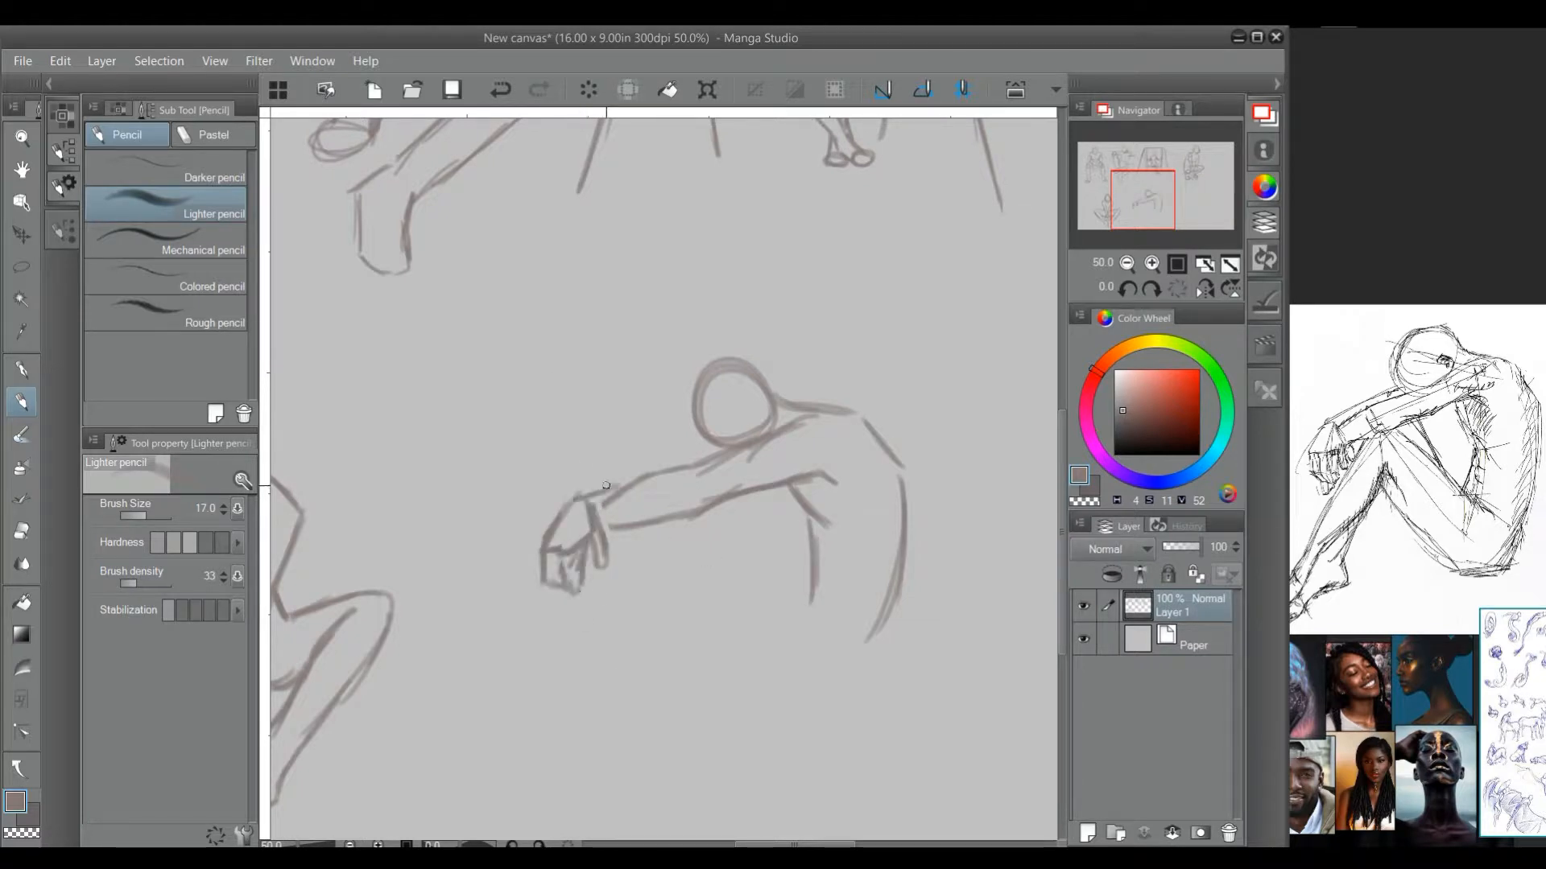
drag(606, 485, 734, 547)
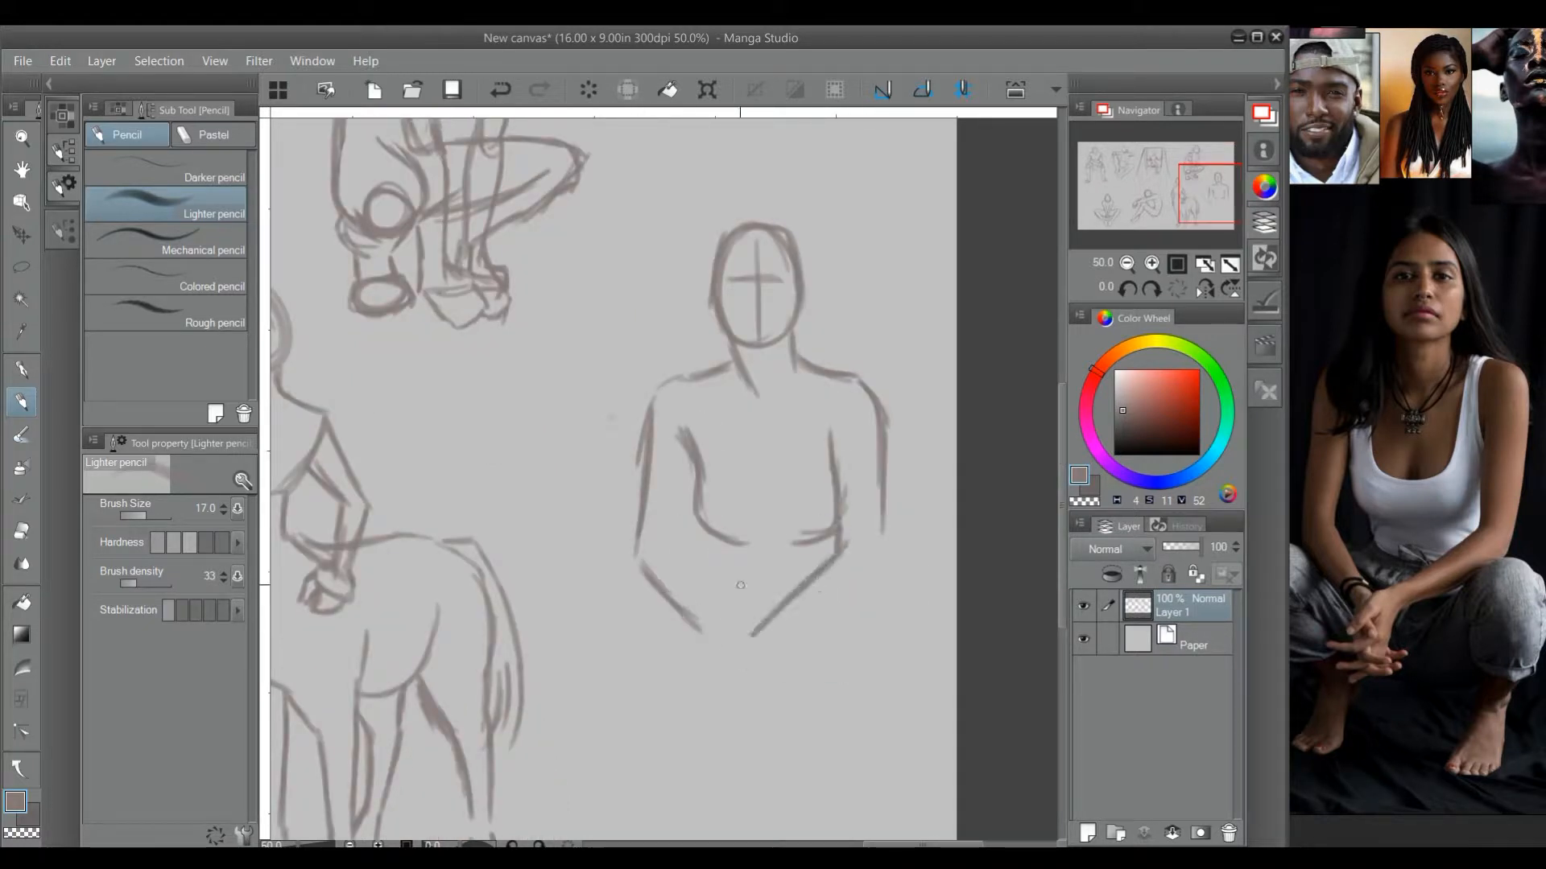
- Draw clasped hands, crouched legs and bent knees onto the cross-headed torso sketch
drag(719, 581, 729, 689)
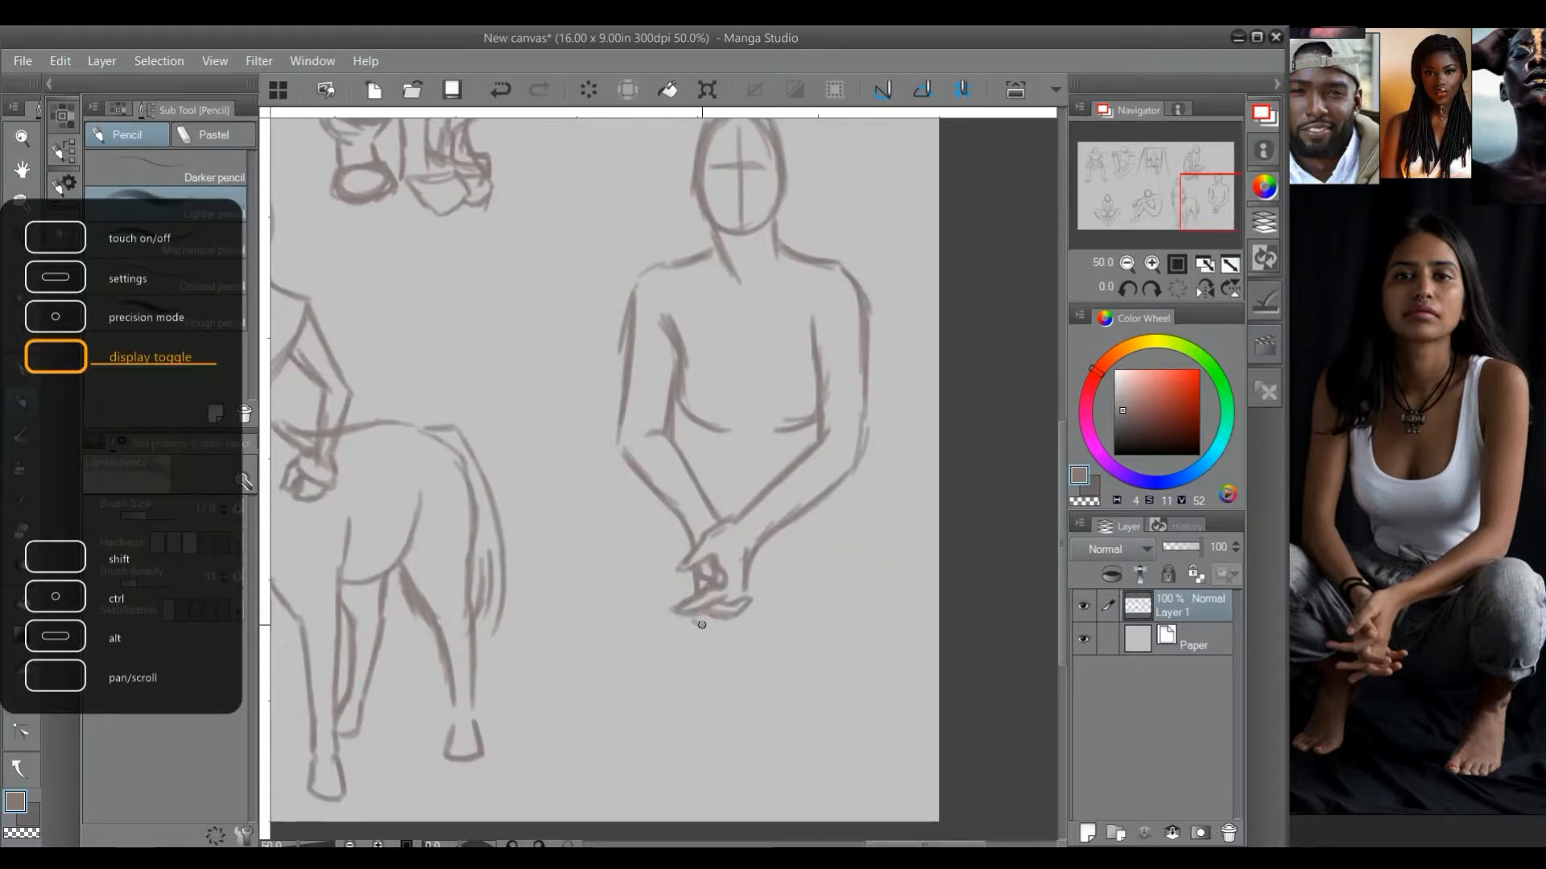
drag(699, 624, 717, 641)
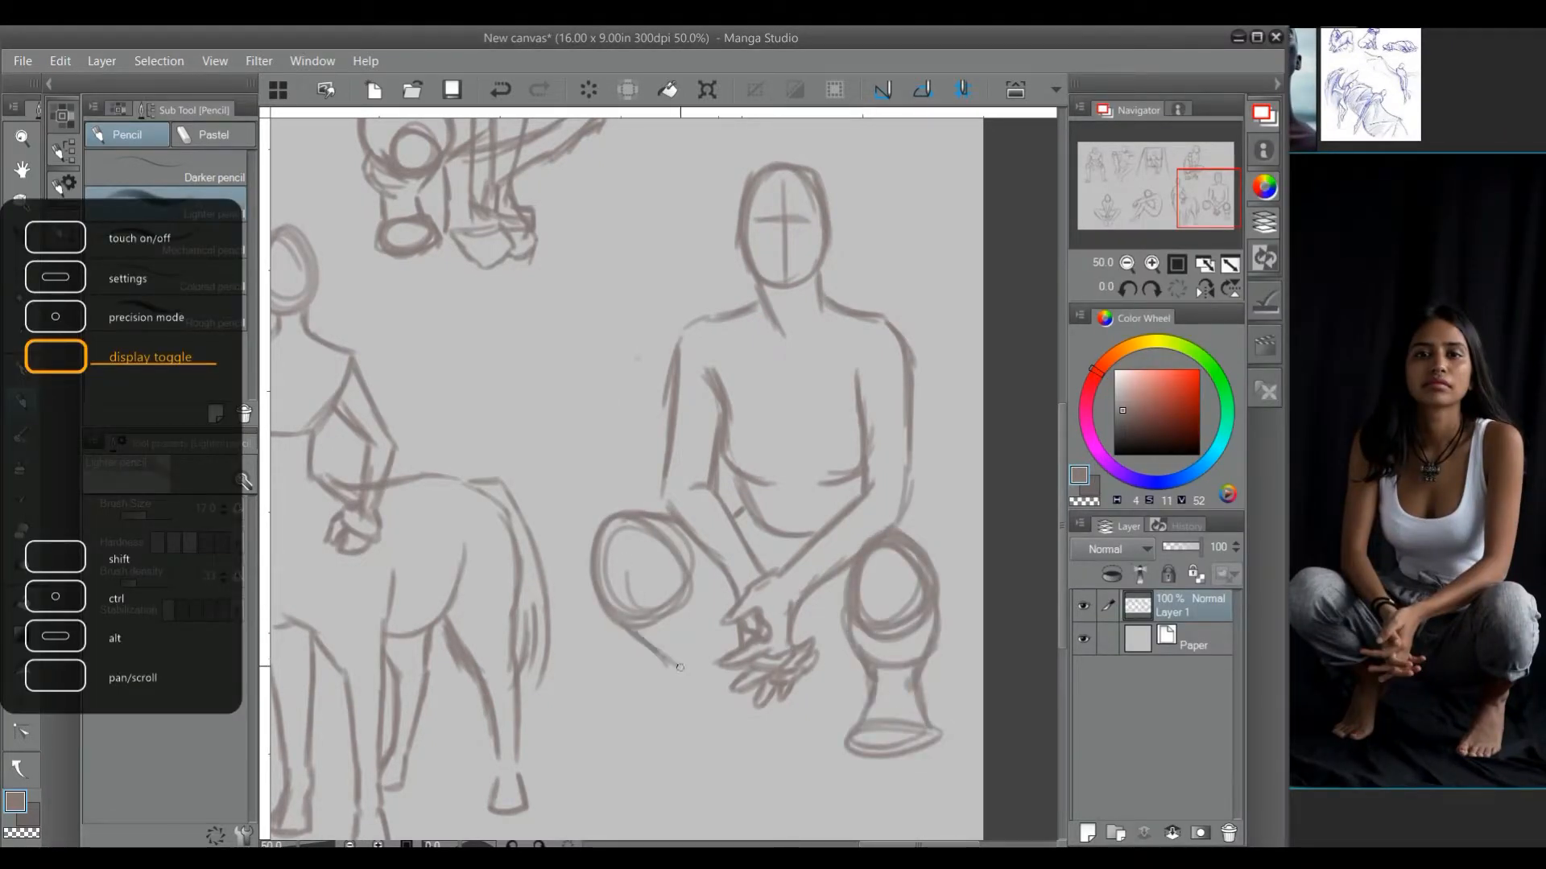
drag(678, 666, 844, 633)
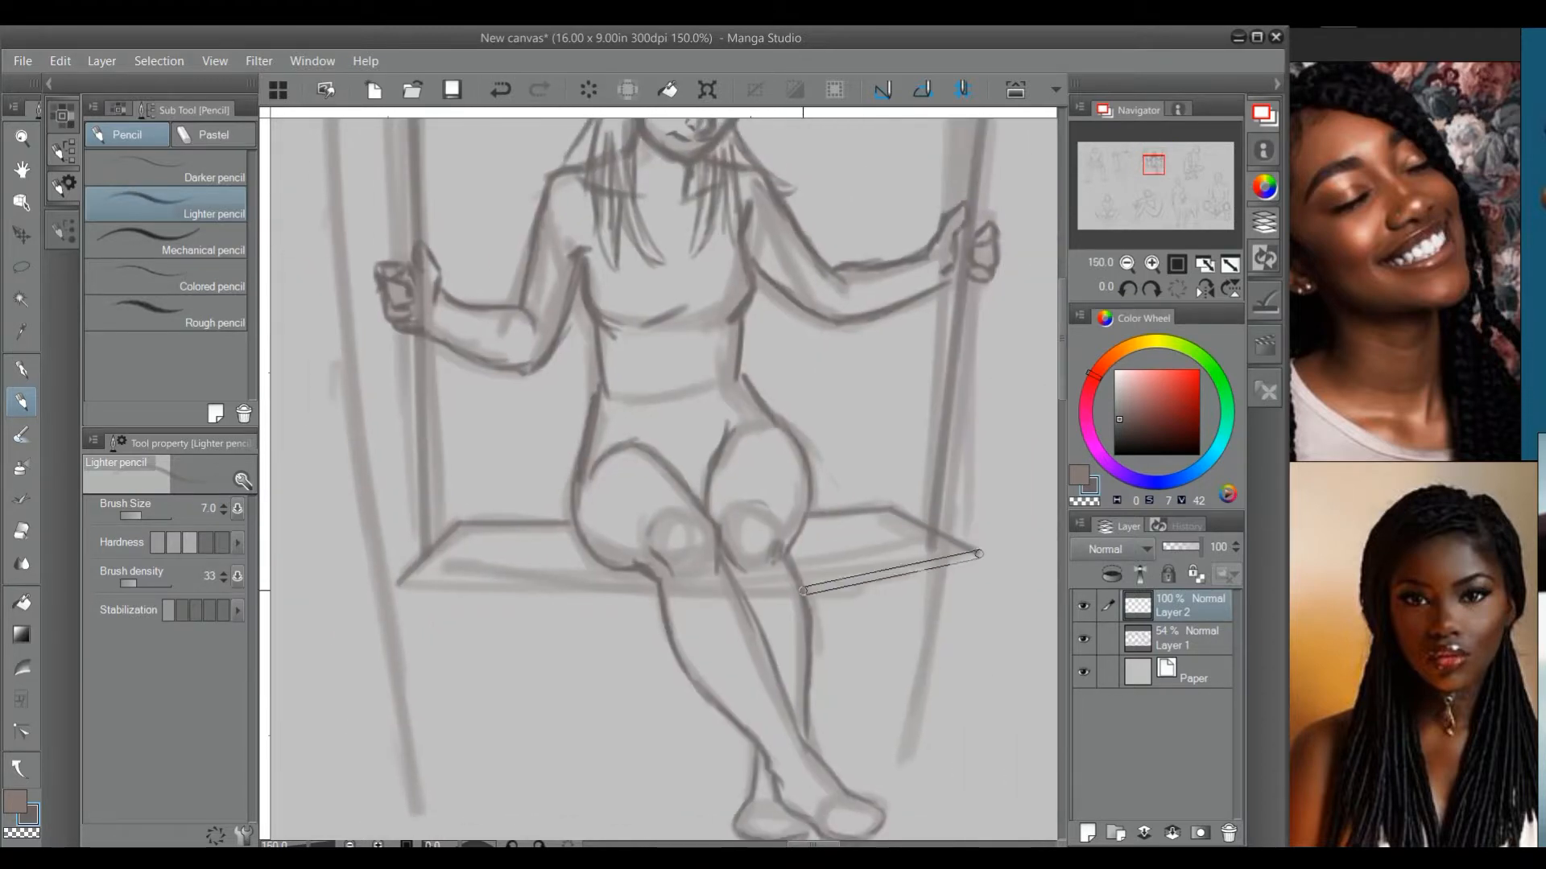
- Pan down over the swing girl sketch on the faded roughs
scroll(down, 3)
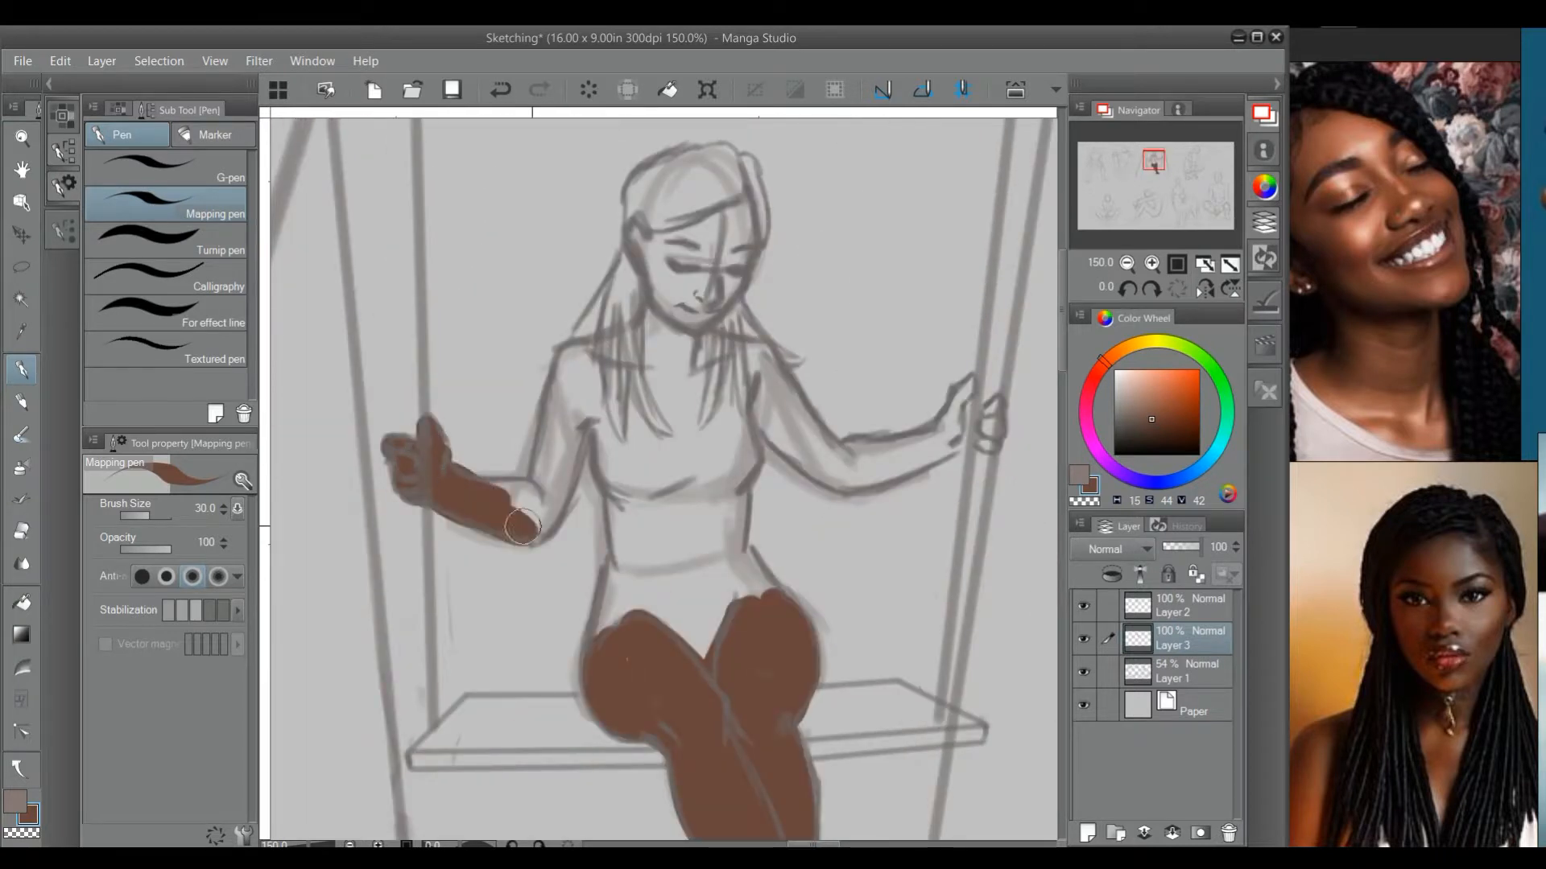
- Fill the girl's arm with brown skin colour
drag(522, 528, 650, 473)
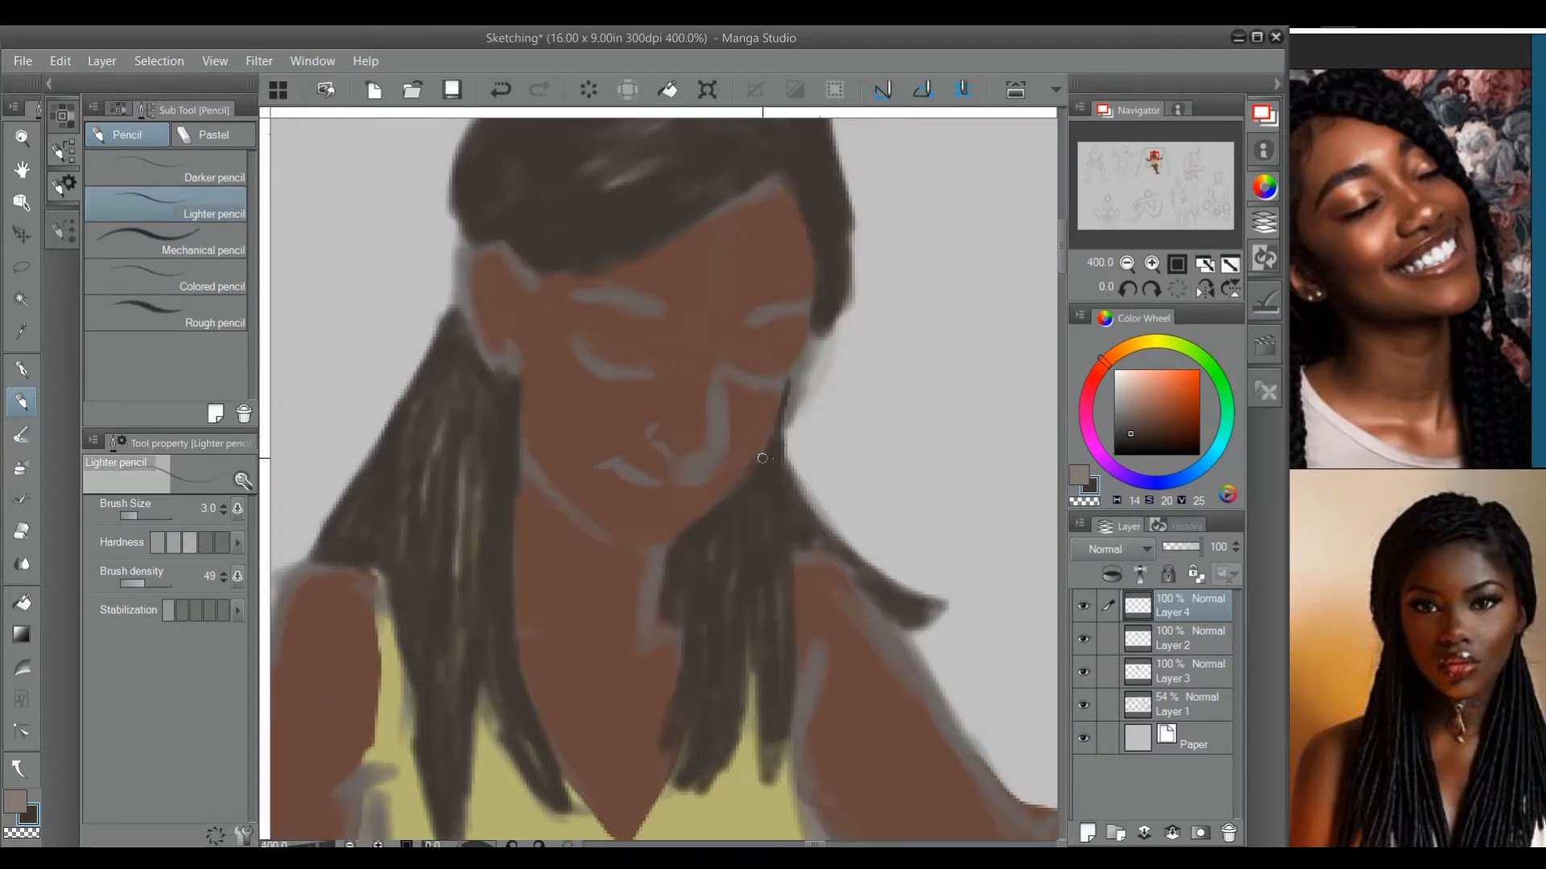
- Outline the figure in dark brown, darkening the line along the arm
drag(764, 458, 724, 476)
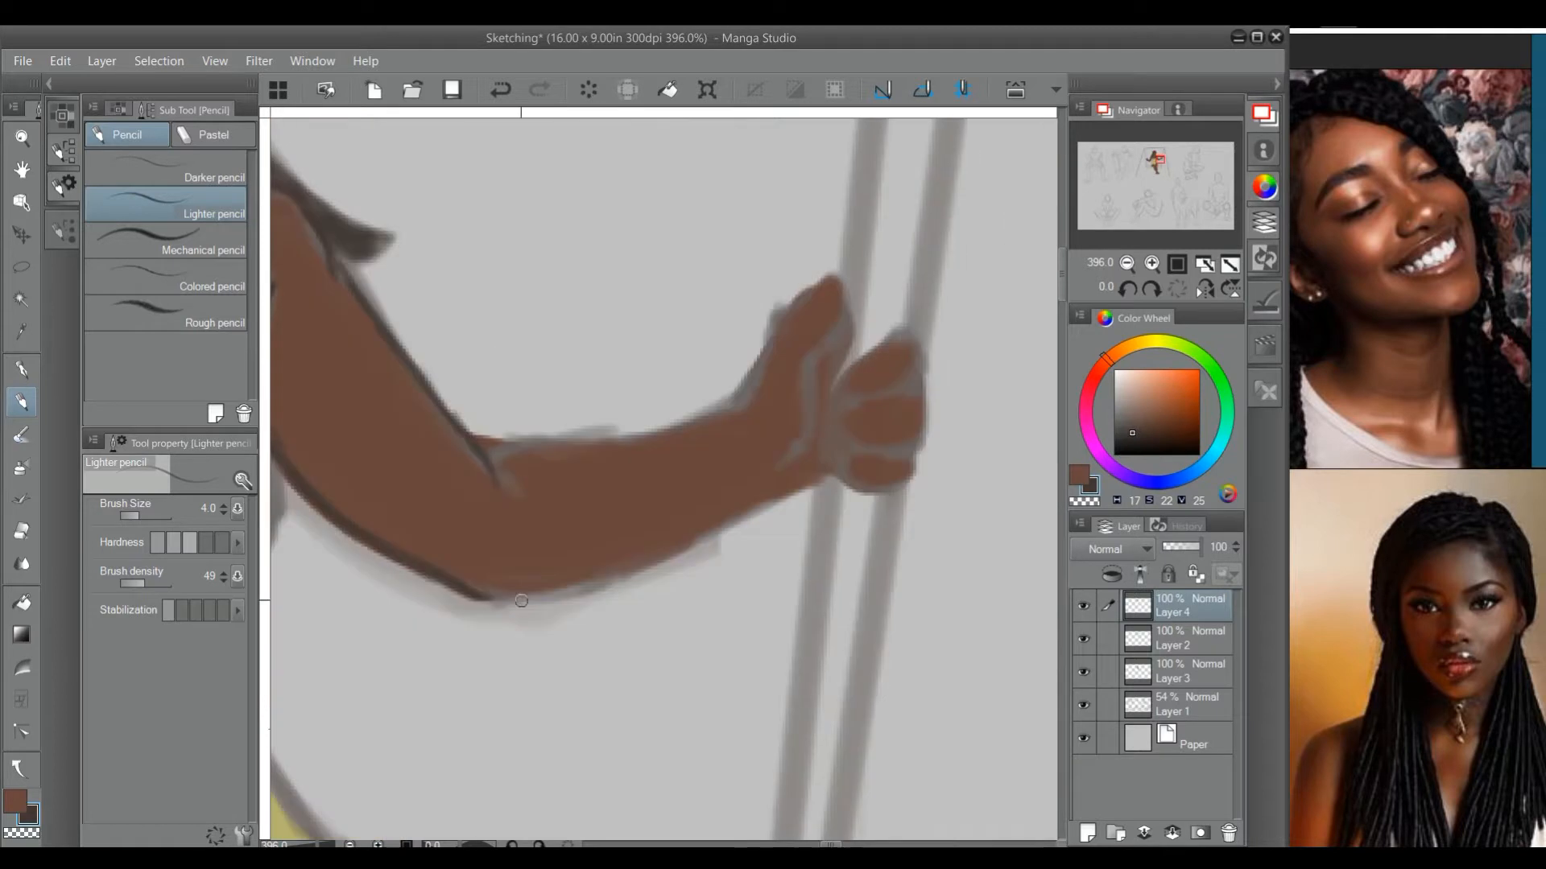
drag(522, 602, 846, 436)
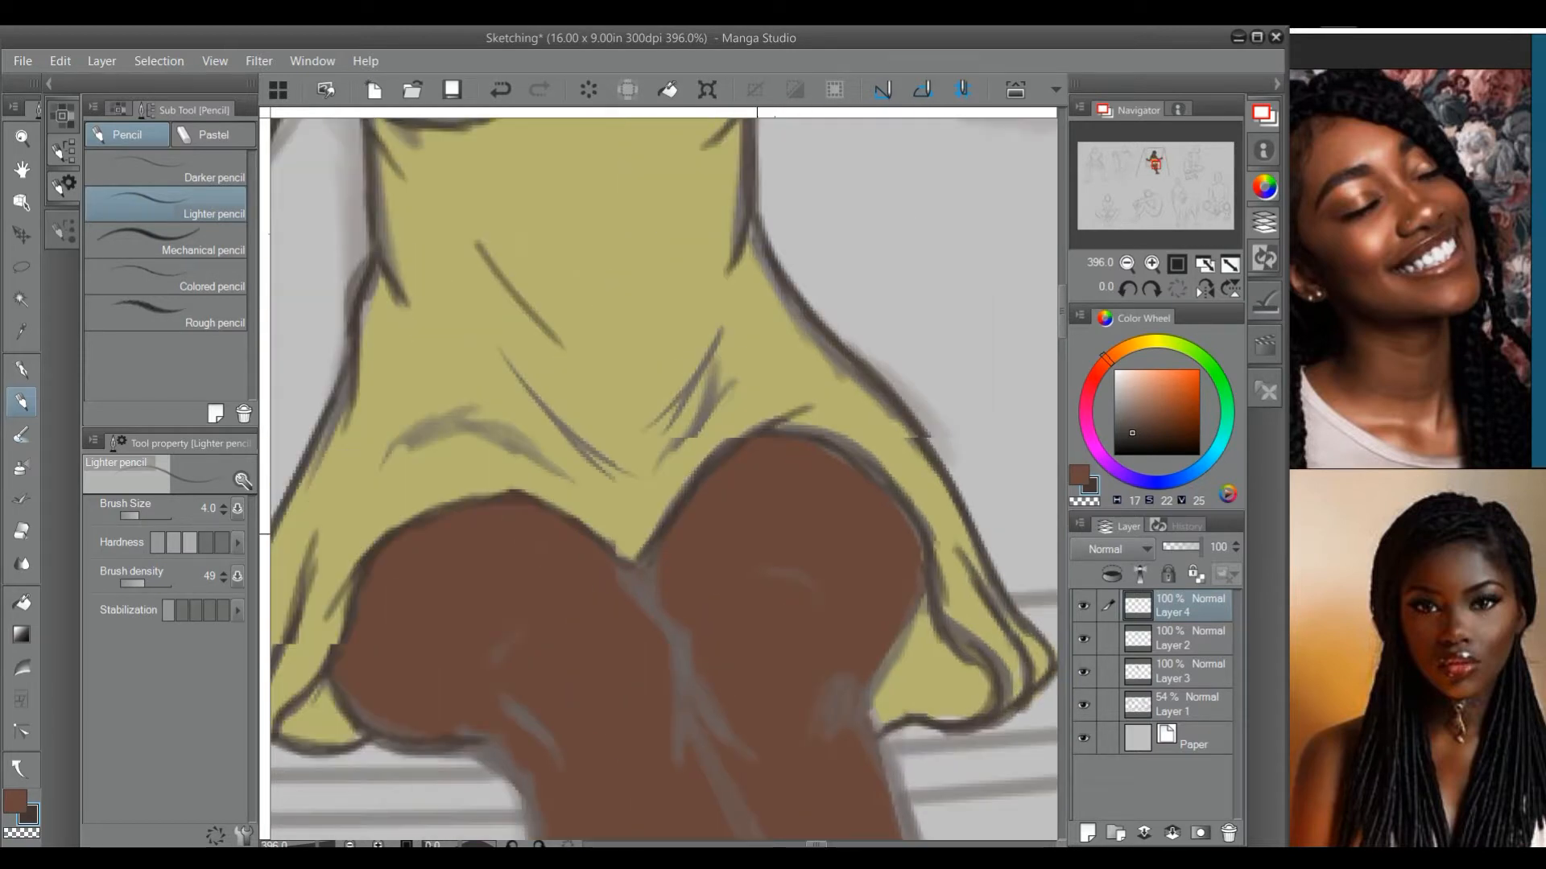
scroll(down, 3)
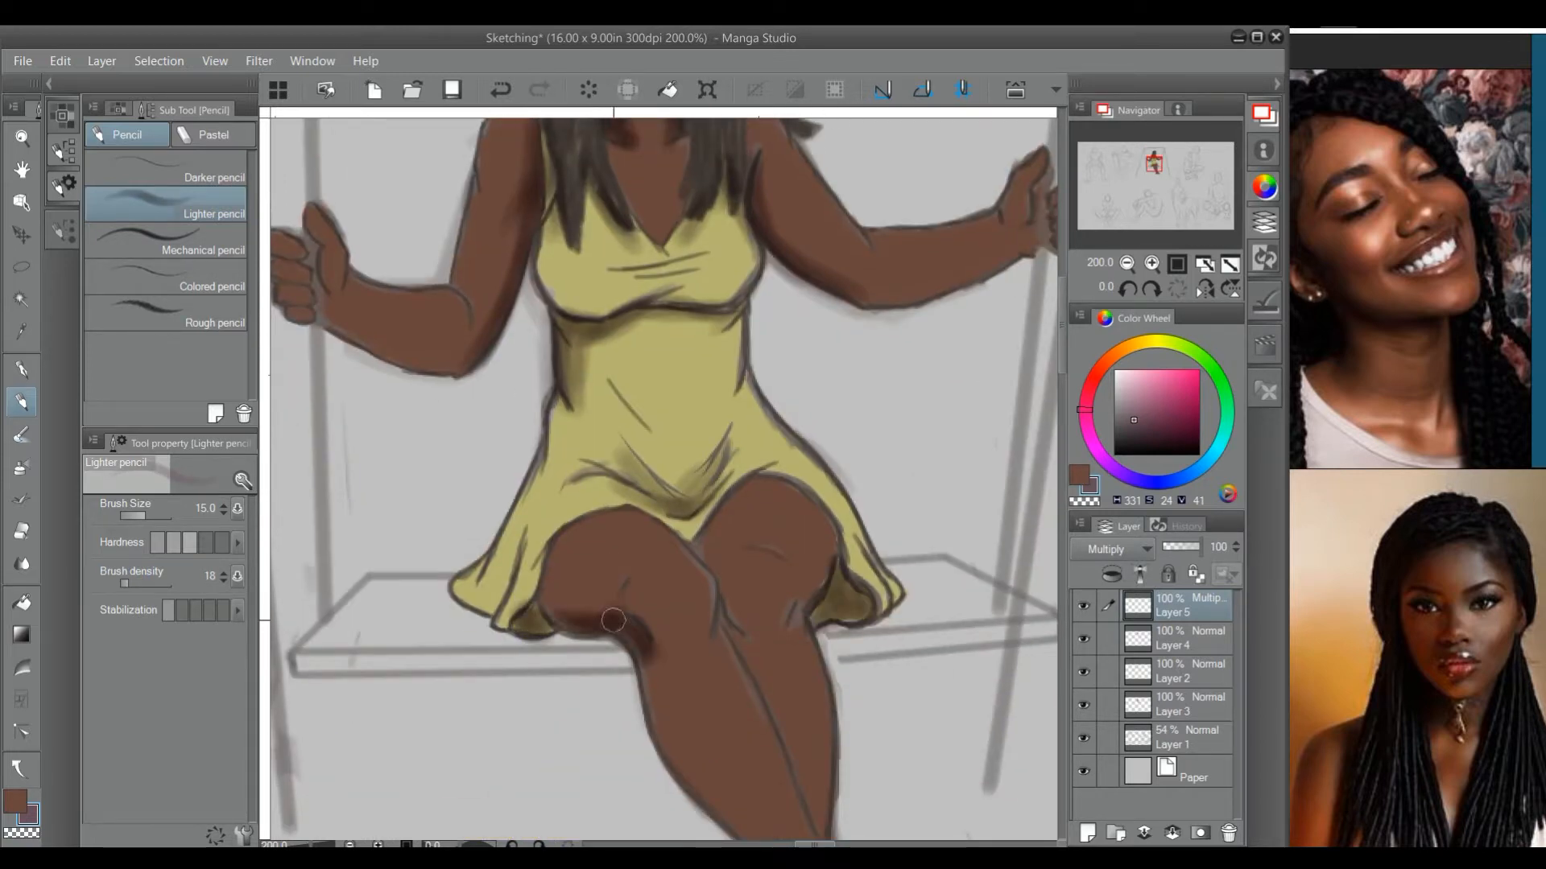
- Pan through the canvas while refining facial features and warm skin highlights
scroll(down, 3)
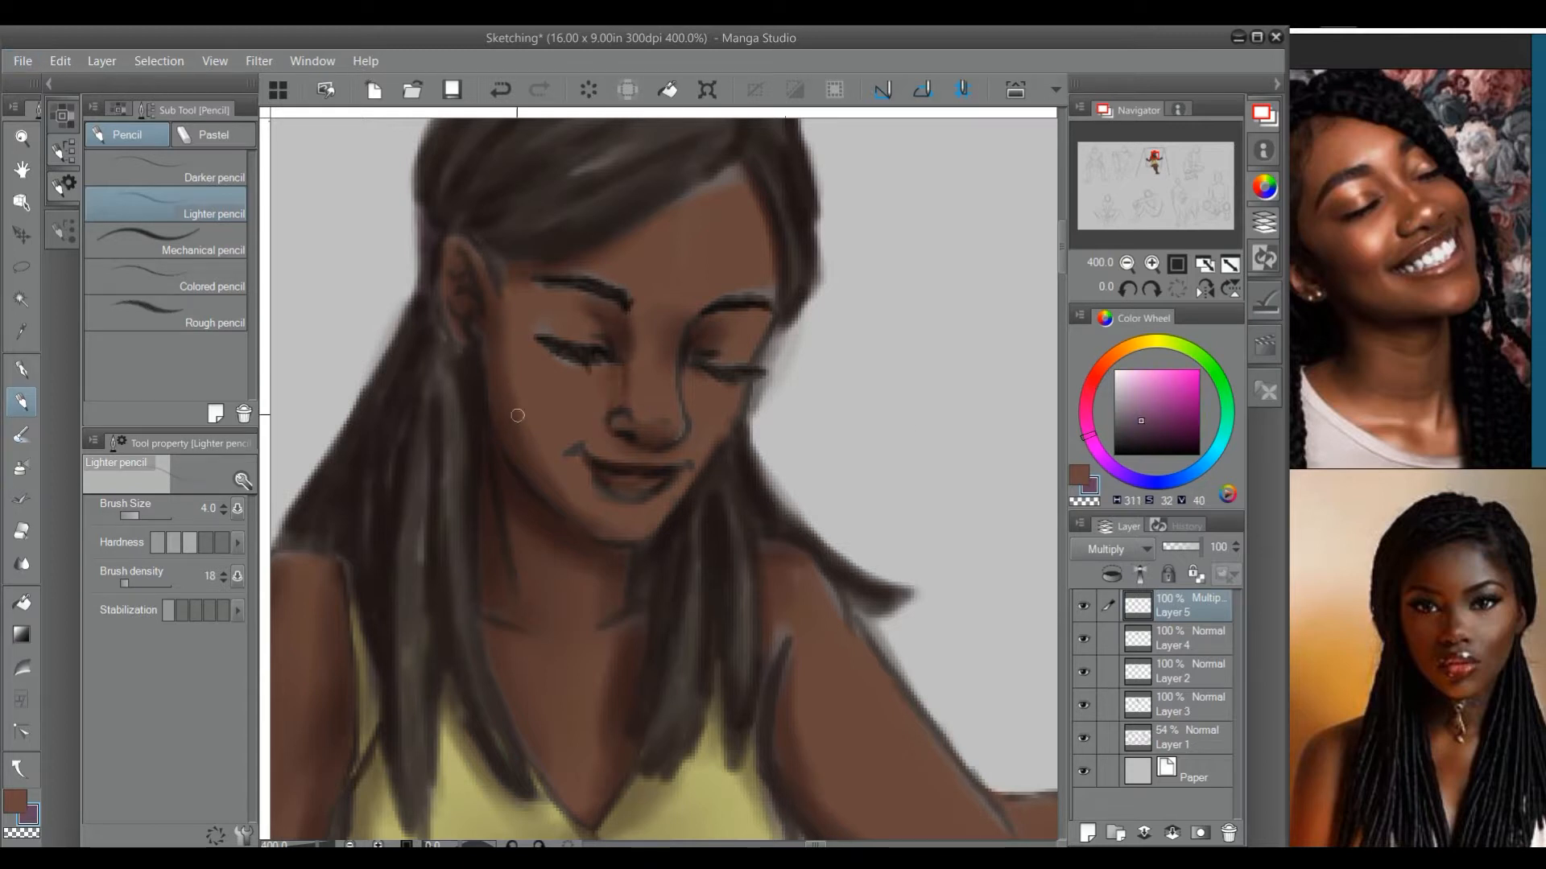
scroll(down, 3)
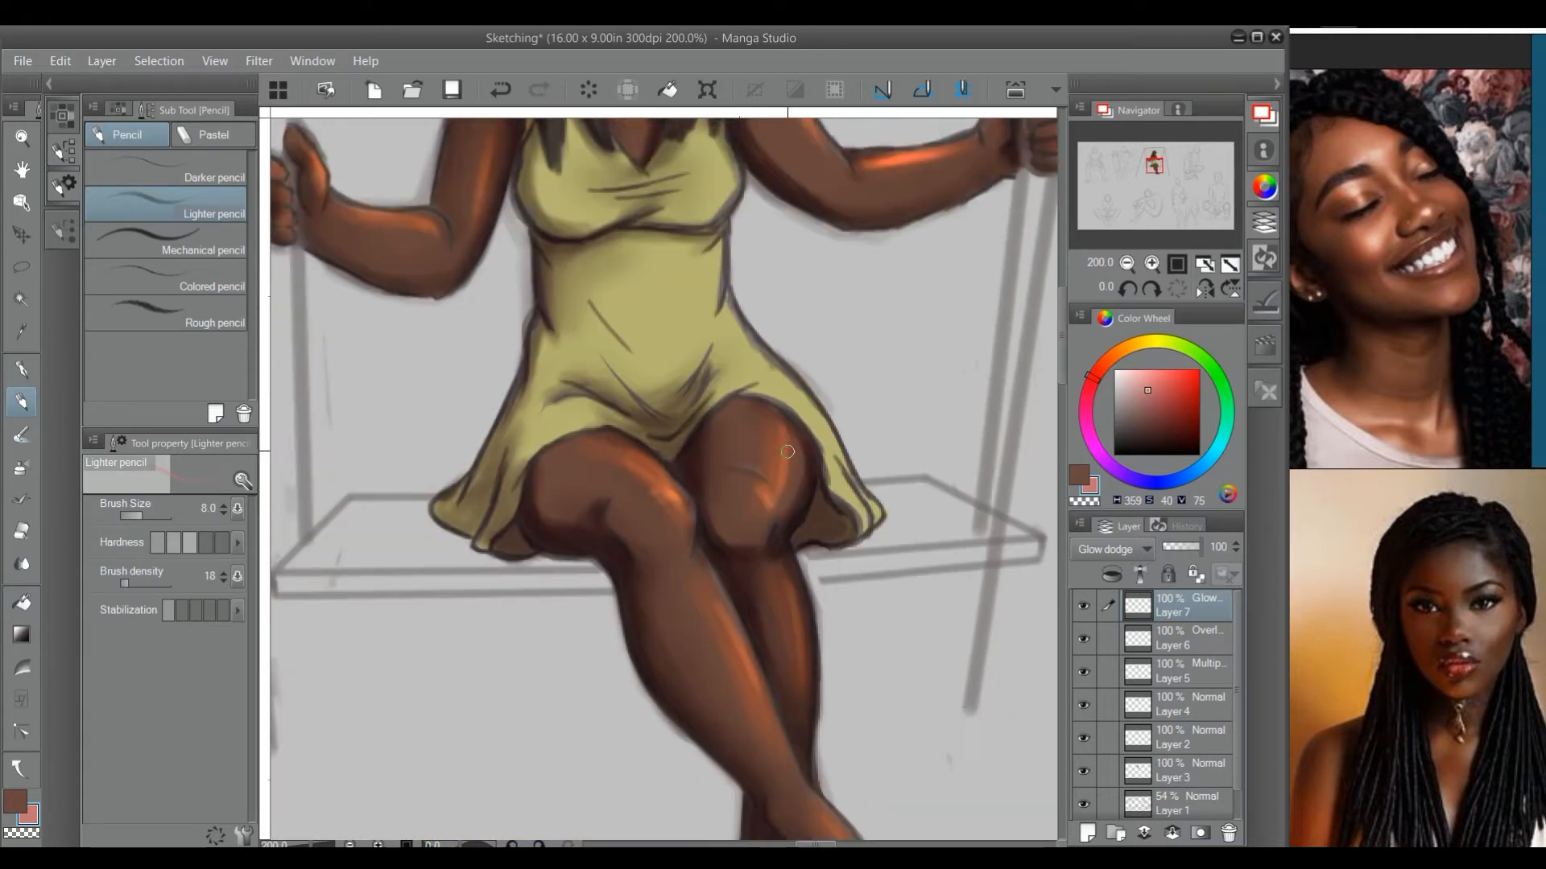
- Add a new layer, set its blending mode, and paint vines, seat and grass
click(1111, 549)
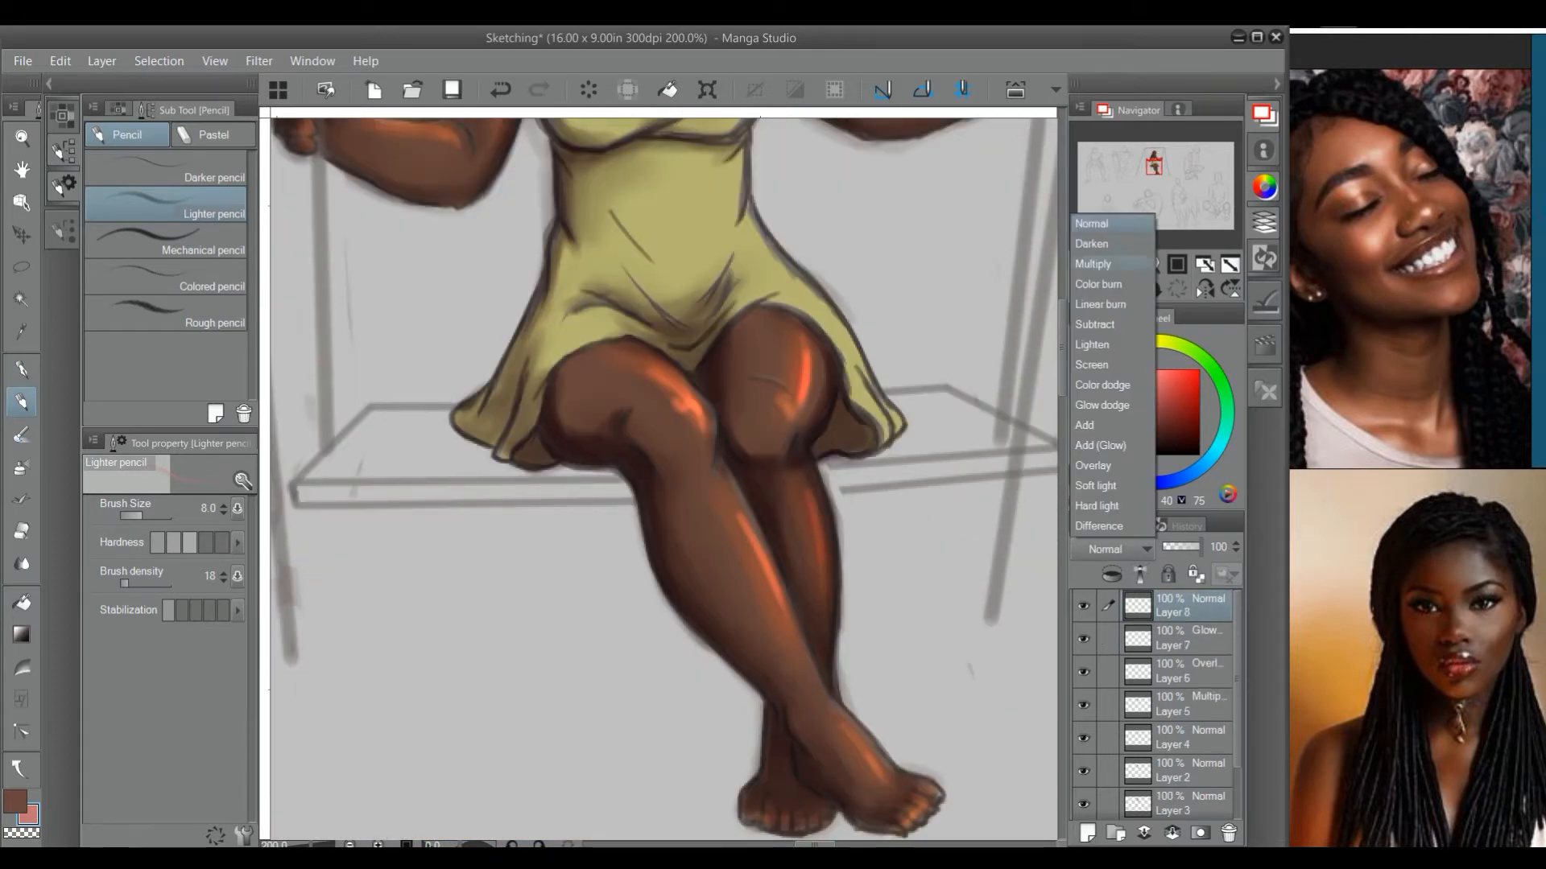
click(1093, 465)
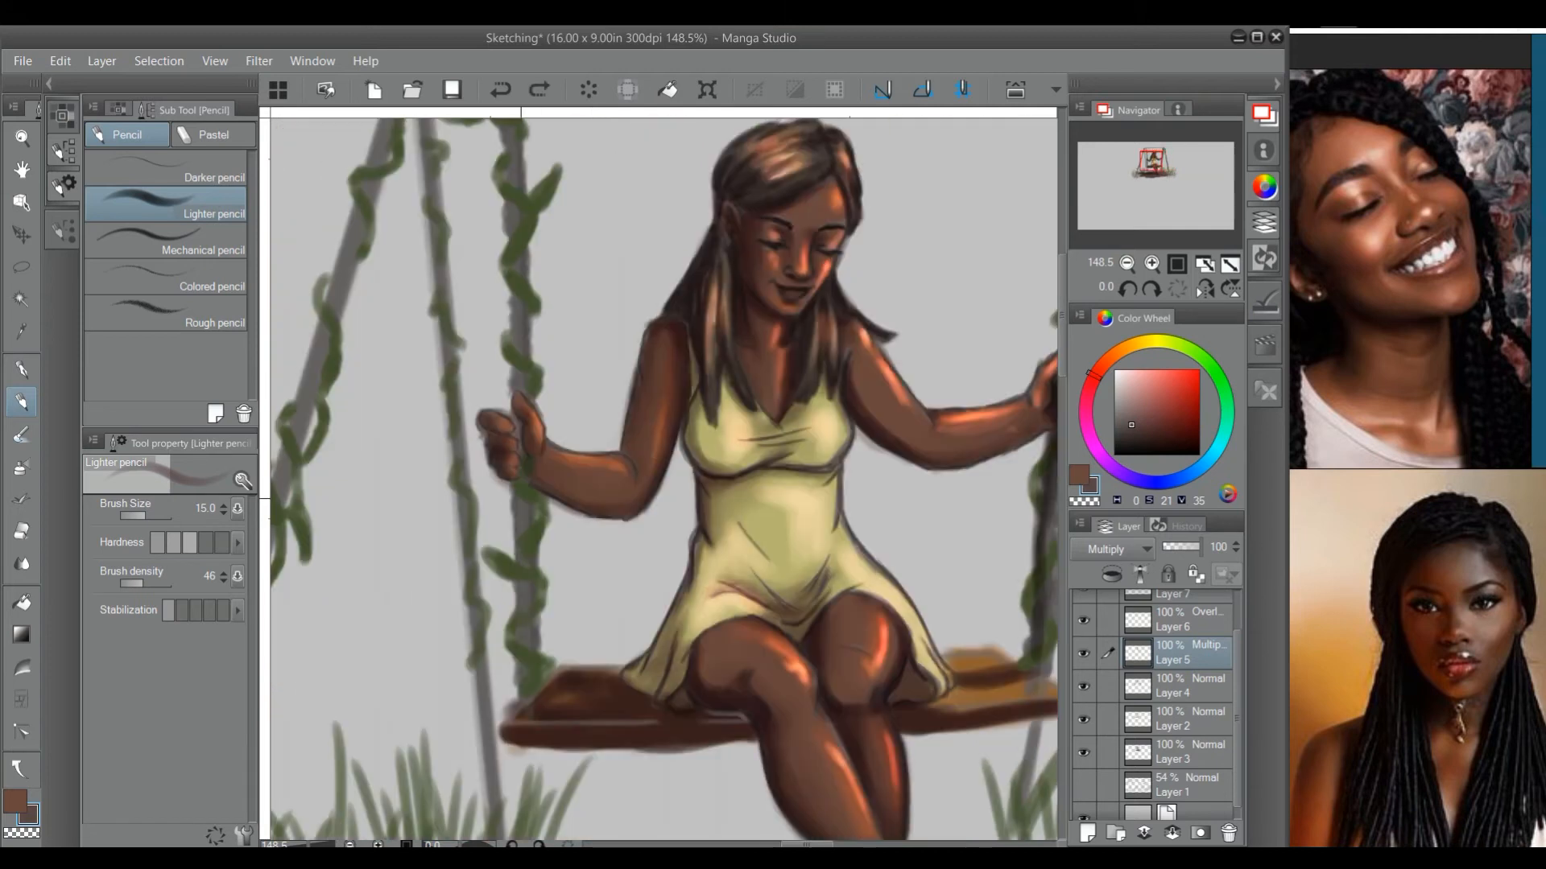
scroll(down, 3)
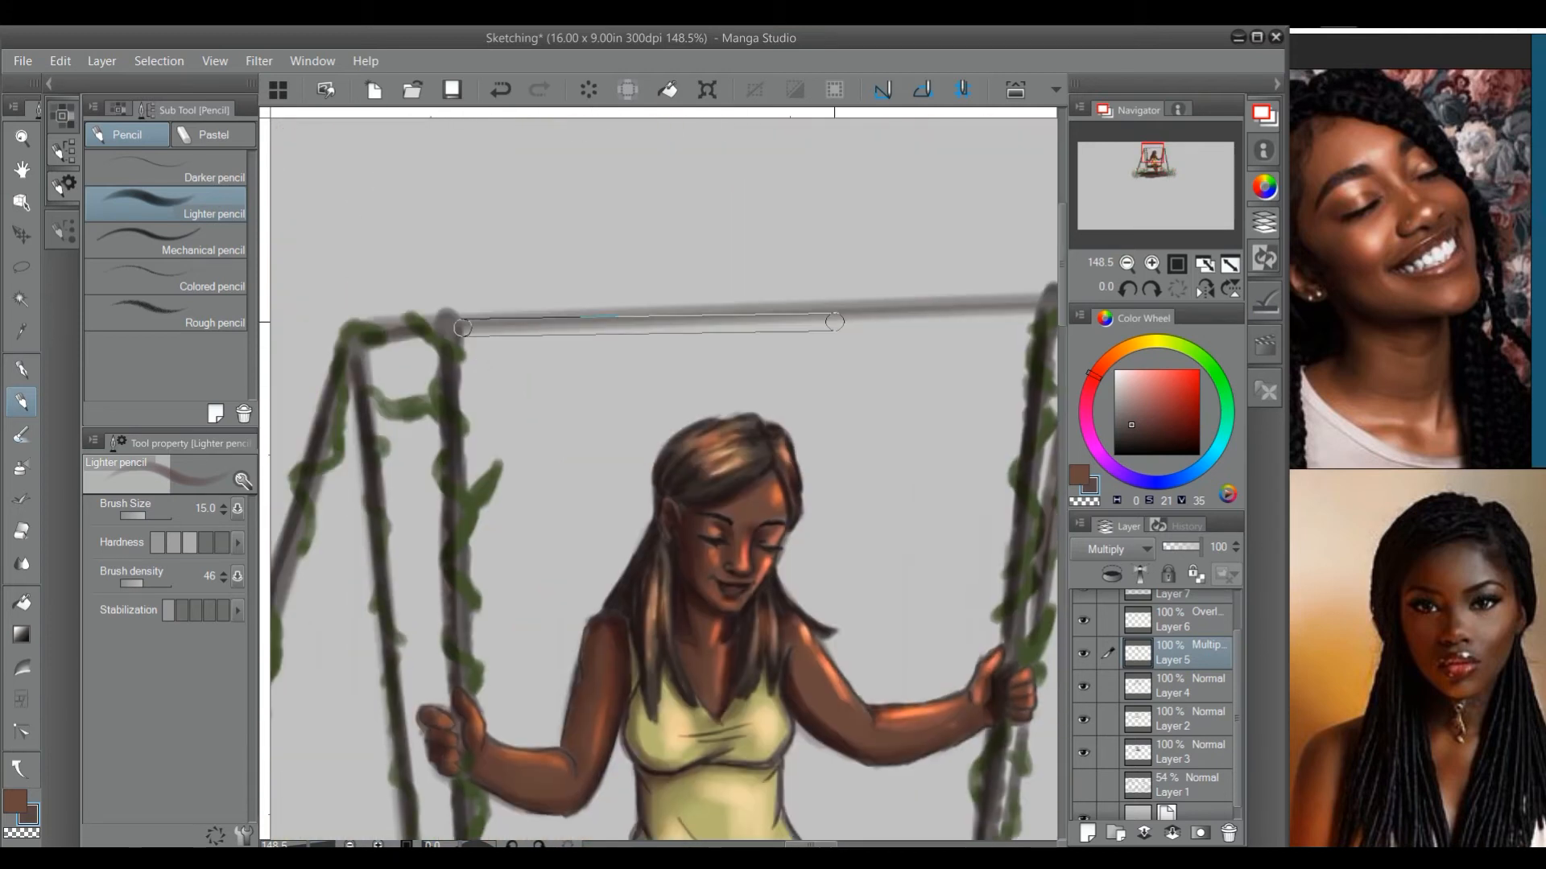